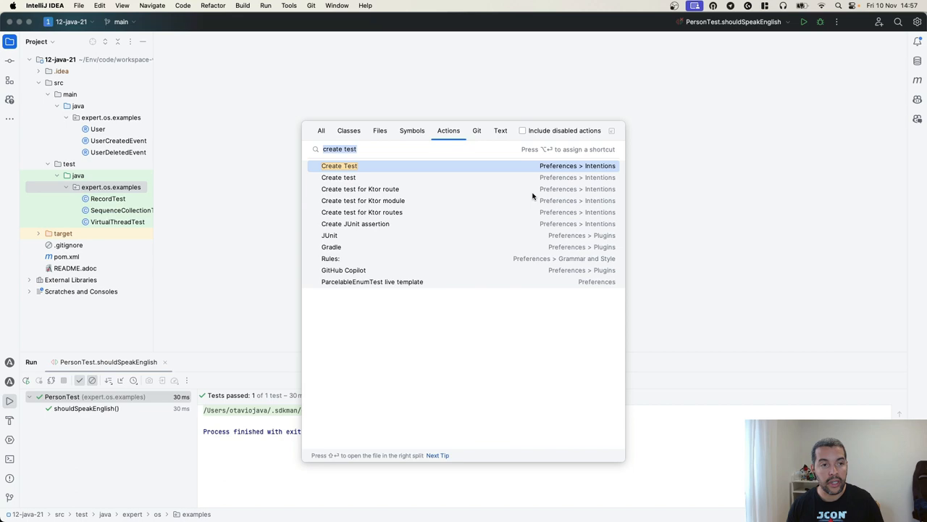
Enter Presentation Mode via Find Action so the IDE appears enlarged.
text(prese)
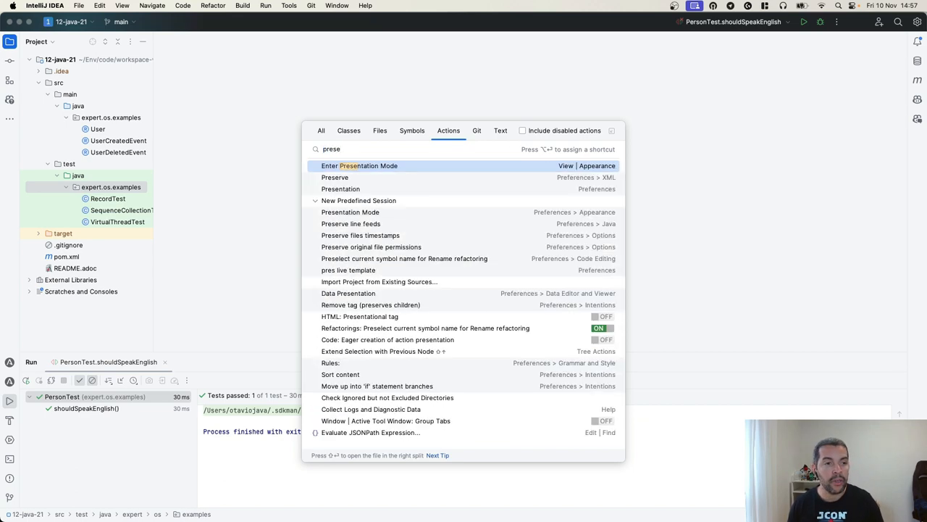
click(360, 165)
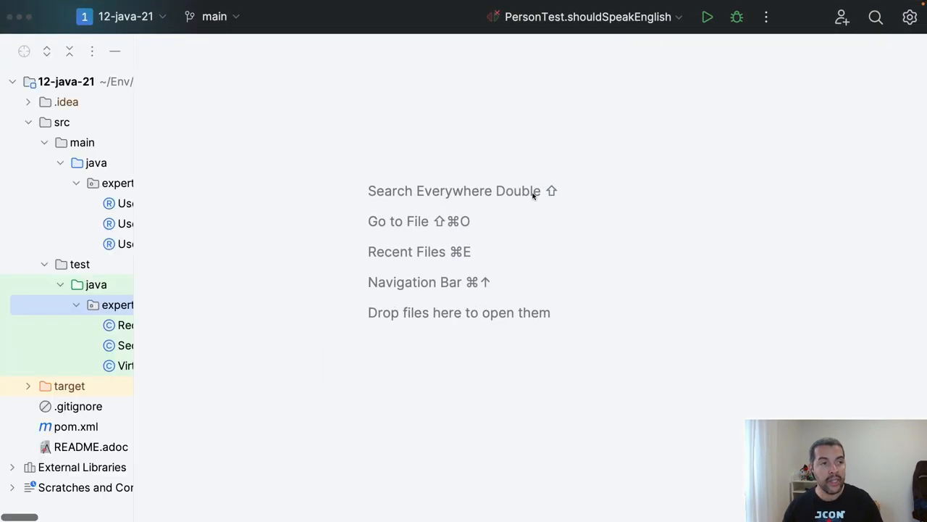
Create a new regular Java class named Person in the main source package.
right_click(113, 183)
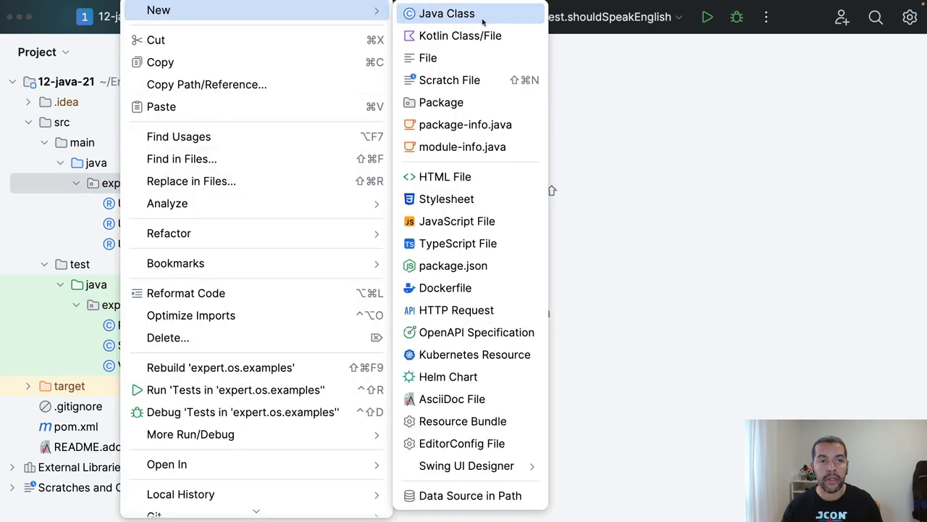
click(446, 13)
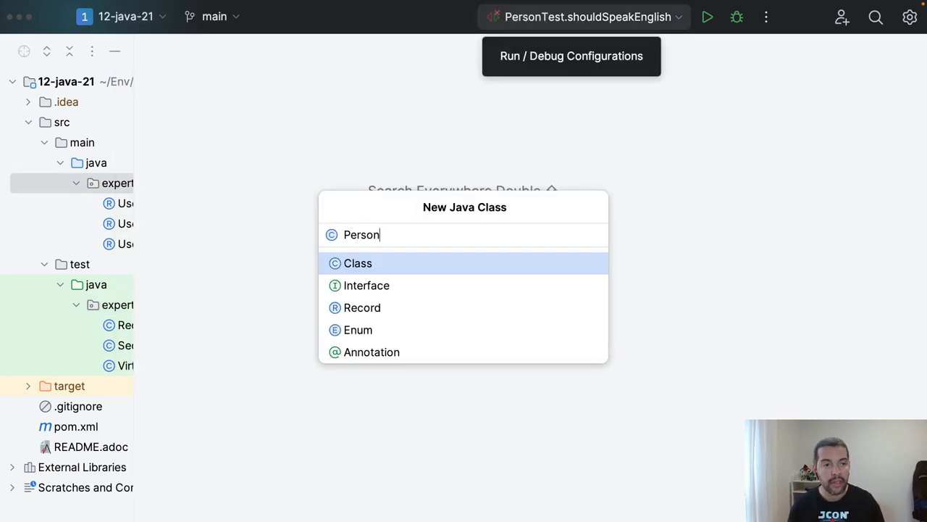
click(358, 263)
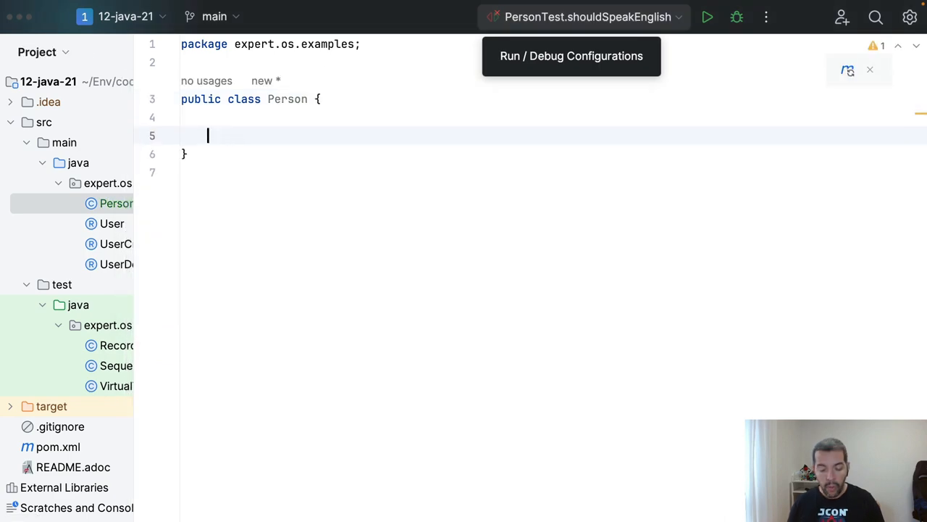
Add a private String name field, a constructor, and a speak() method to Person.
text(private String name;)
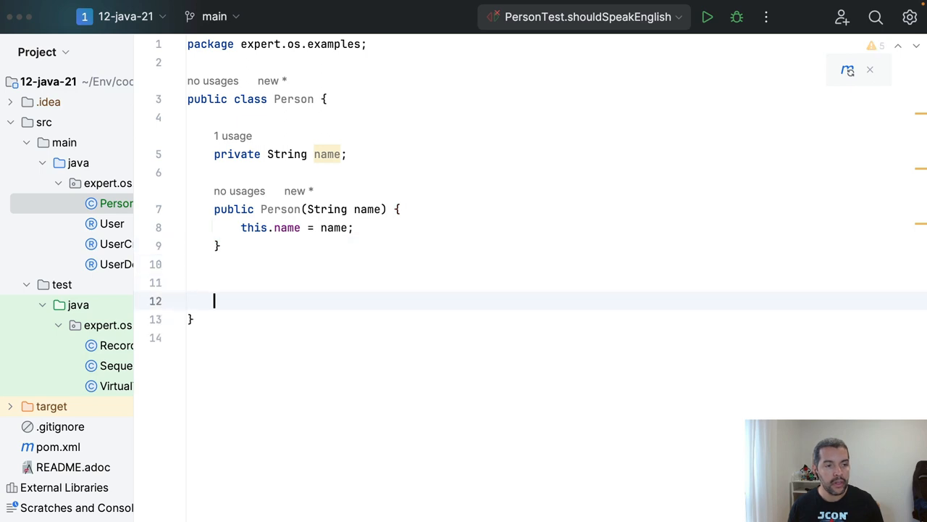
text(public v)
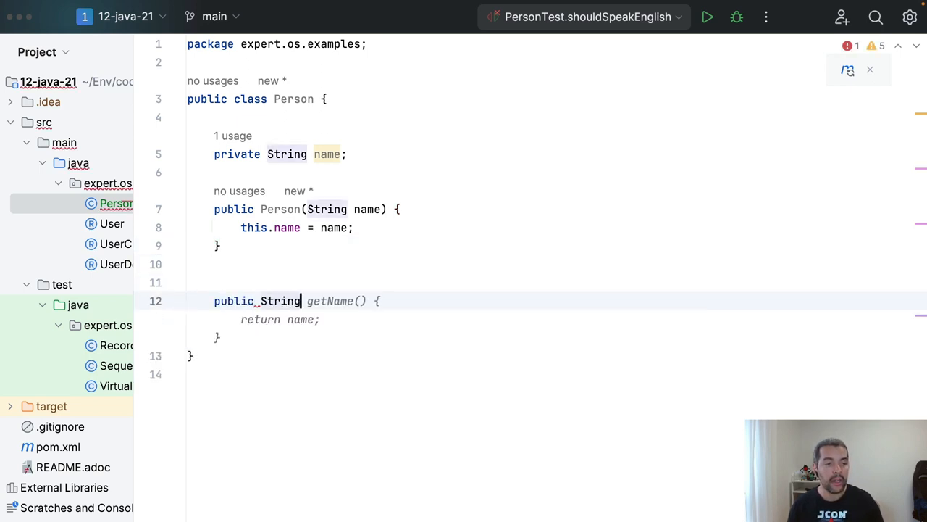
text(speak() {)
click(268, 319)
text(return "Hello, my name is " + name;)
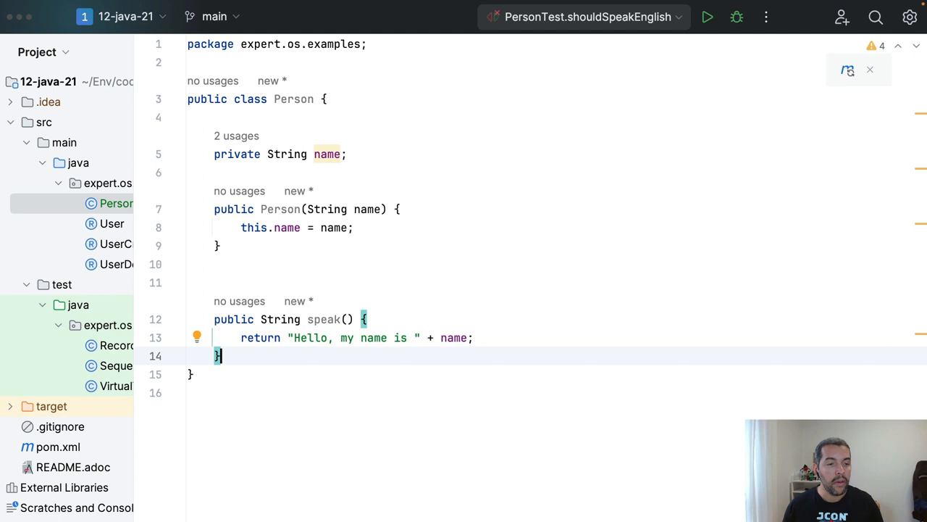
mouse_move(403, 305)
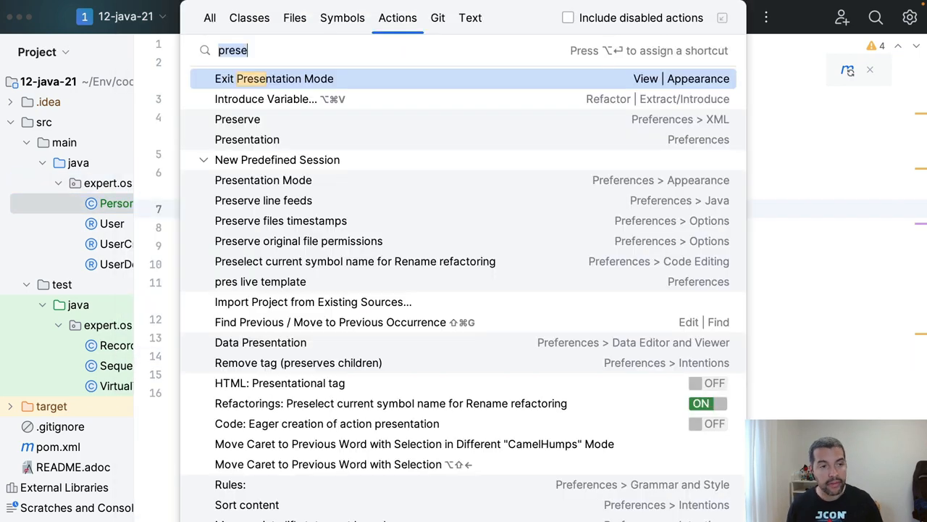
Generate a JUnit5 PersonTest class for Person using the Create Test action.
text(create tes)
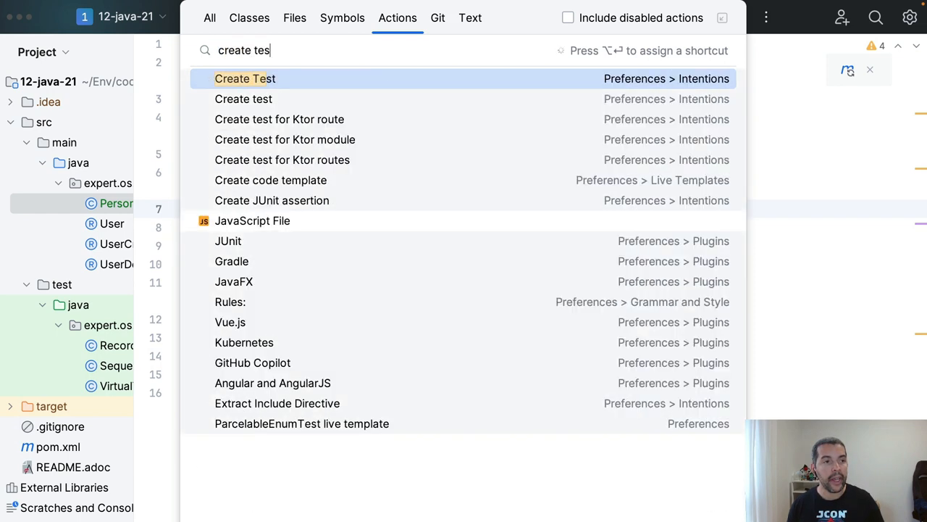
click(245, 78)
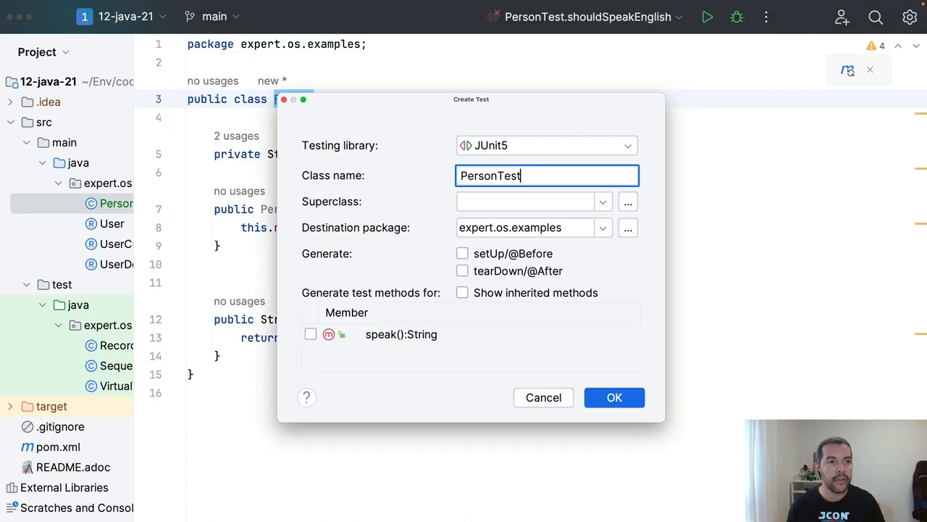
click(614, 397)
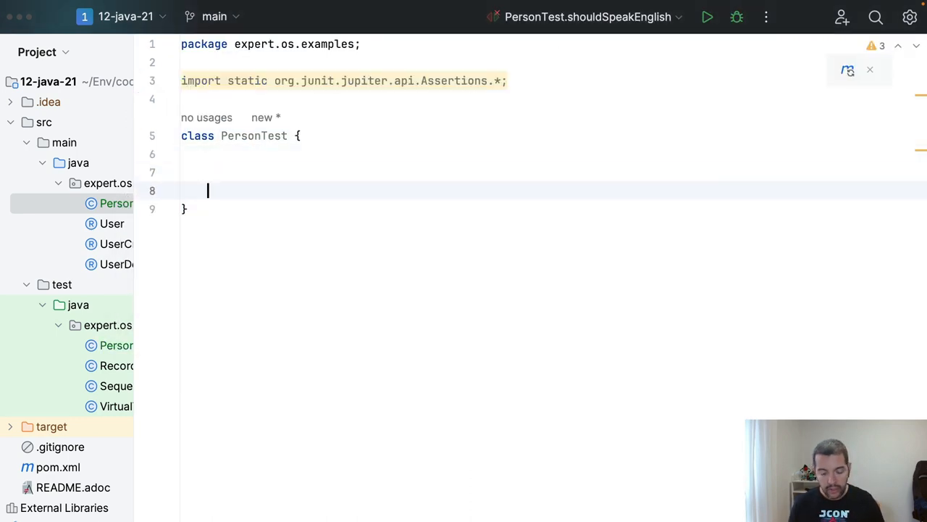
Write shouldSpeak() creating Person "John" and asserting speak() returns "Hello, my name is John".
text(public void sh)
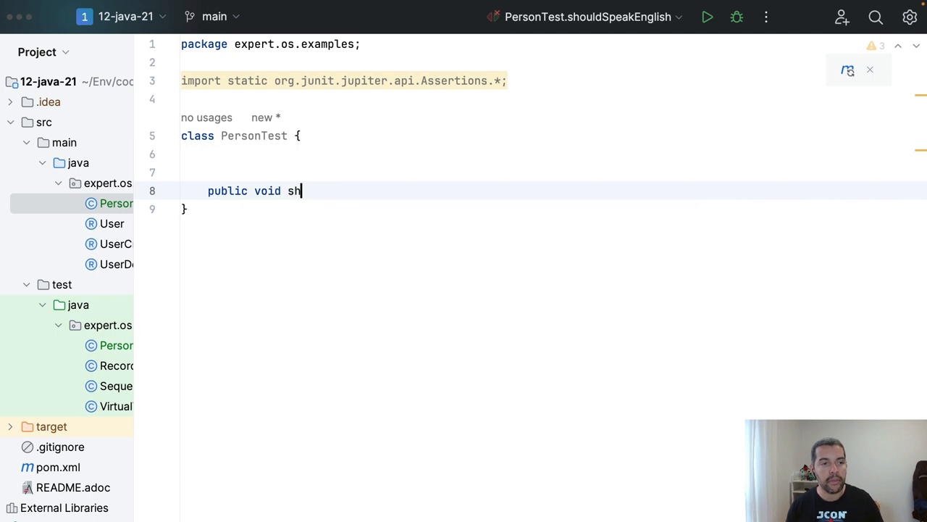
text(ould)
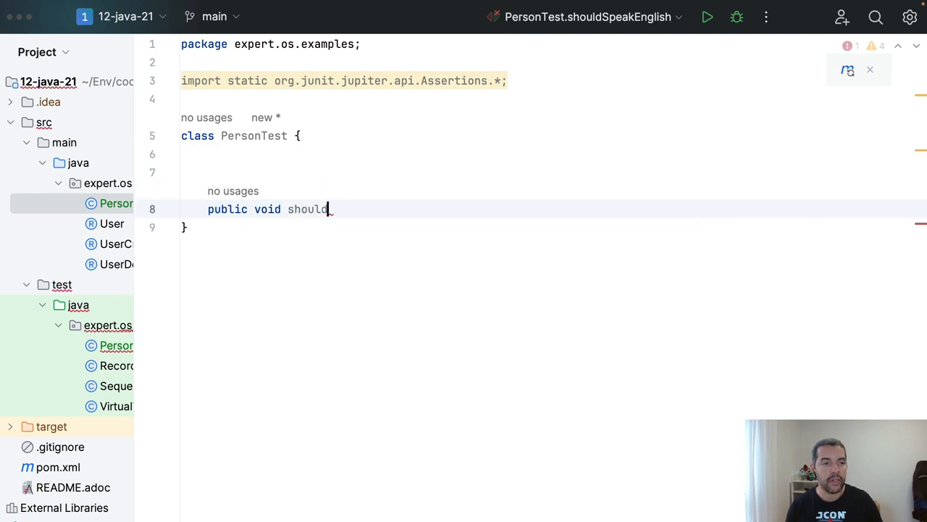
text(Speak(){)
text(@Test)
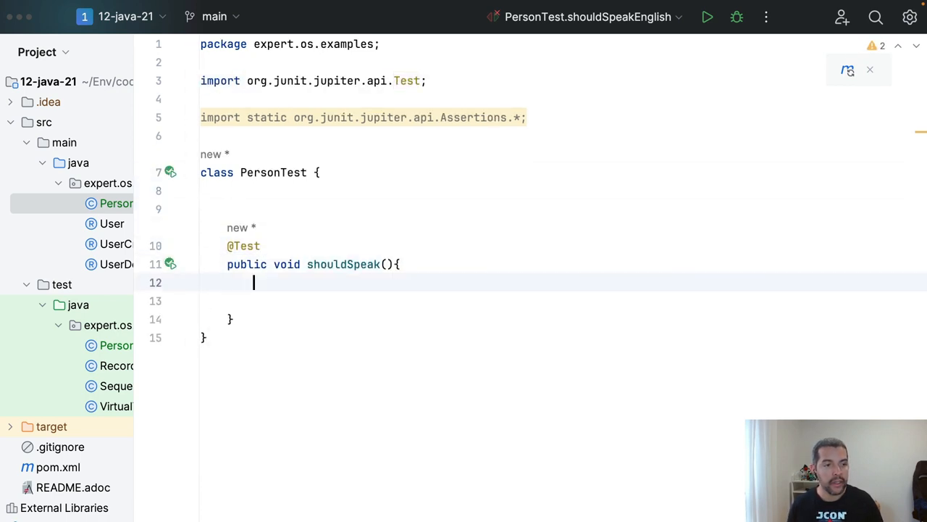
text(Person person = new Person("John");)
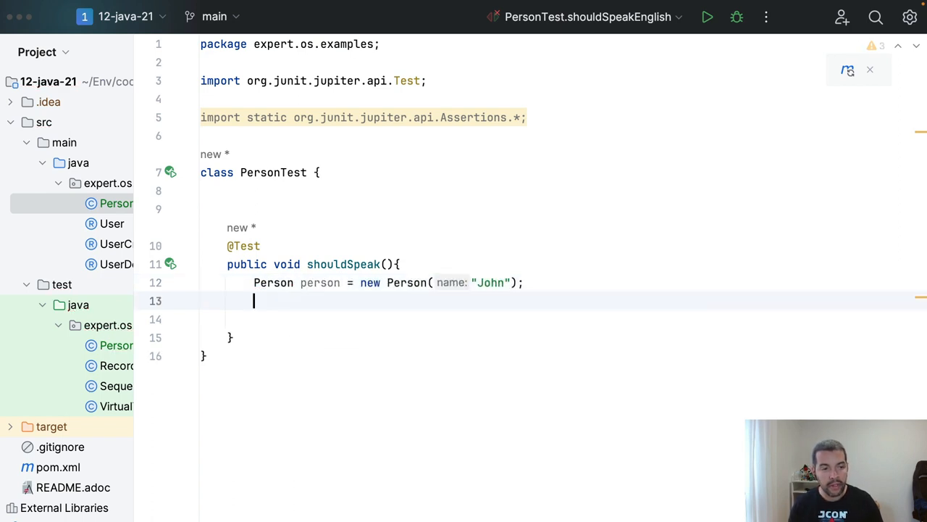
text(assertEquals("Hello, my name is John", person.speak());)
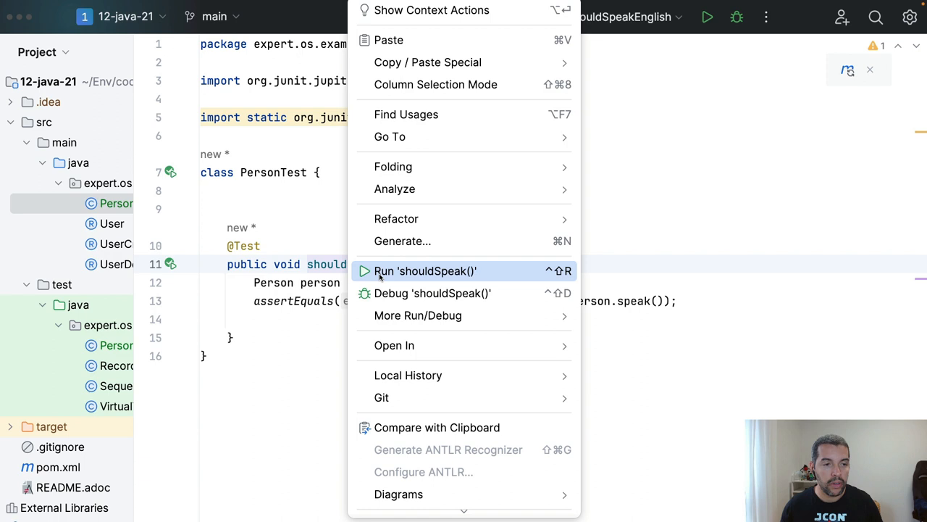
Run the shouldSpeak test, see it pass, and return to the Person class.
click(426, 271)
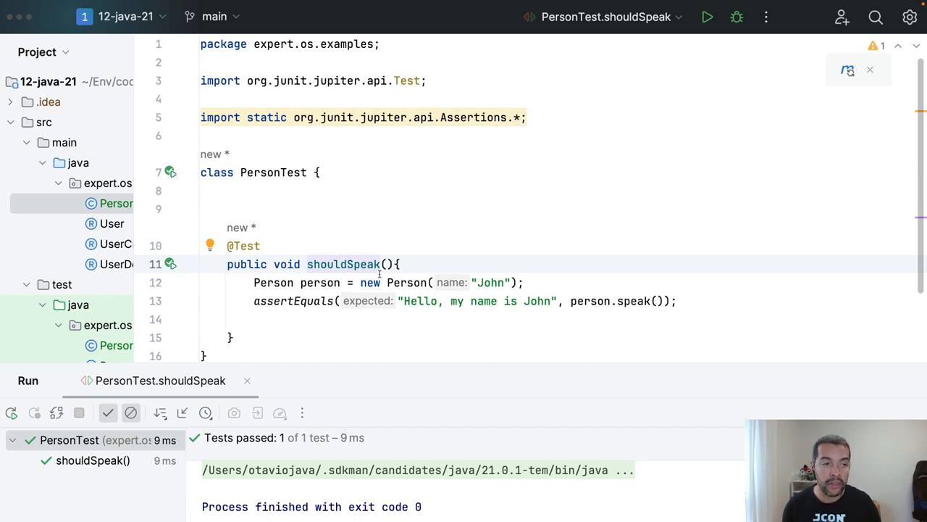
click(118, 203)
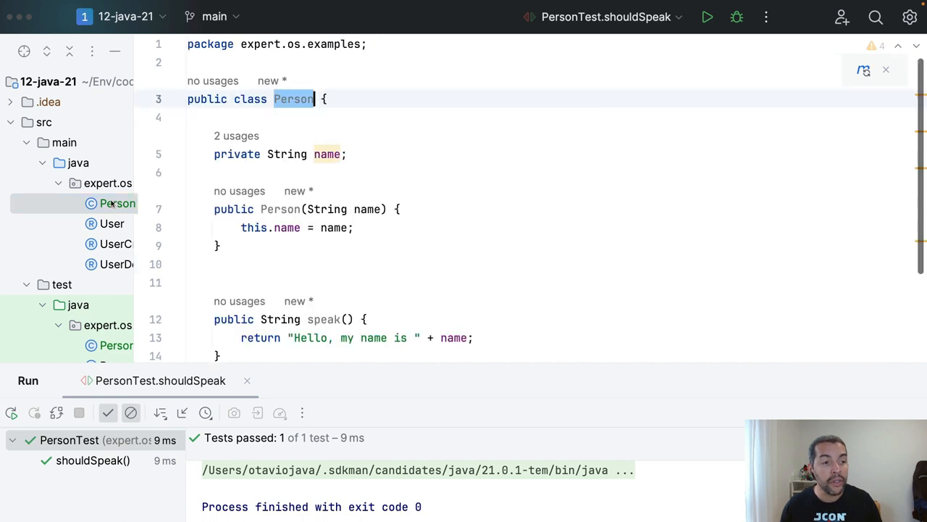
Give speak a boolean english parameter and wrap the English greeting in an if(english) block.
scroll(down, 3)
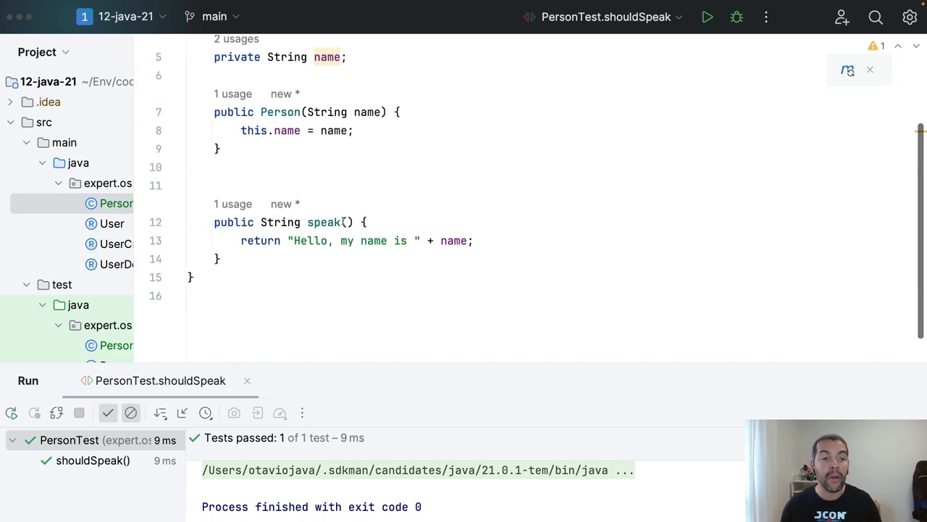
click(348, 240)
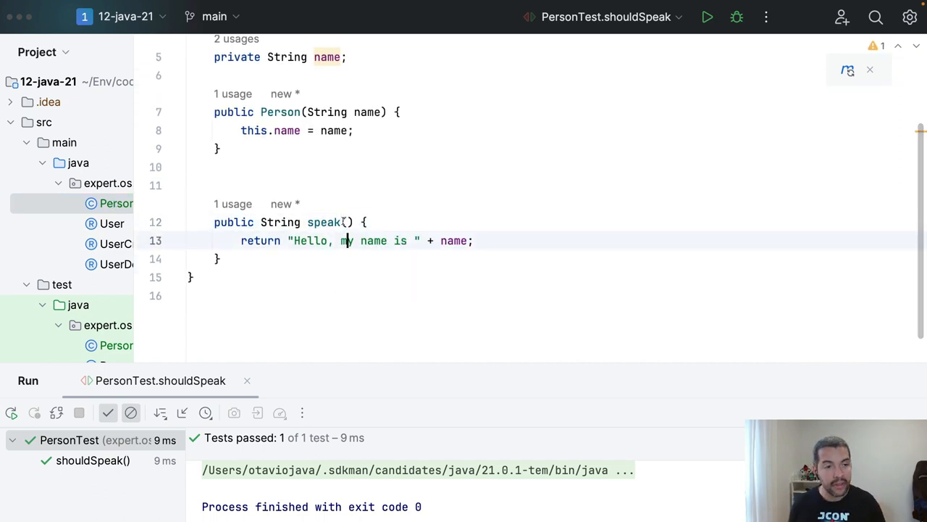
text(boolean isShouting)
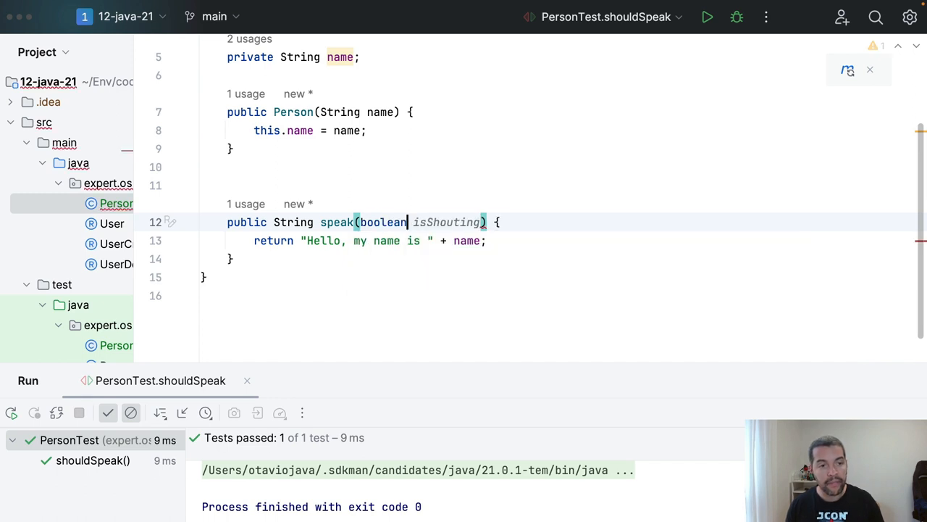
text(english)
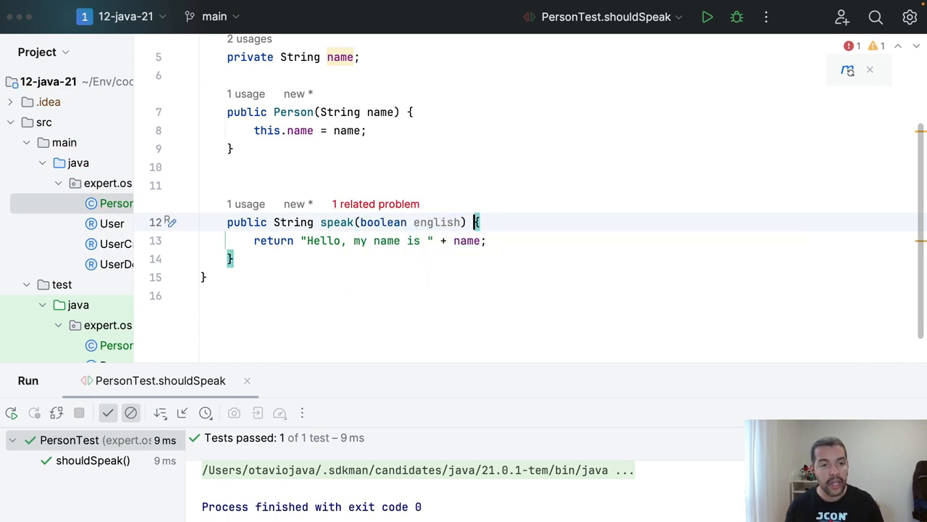
text(if)
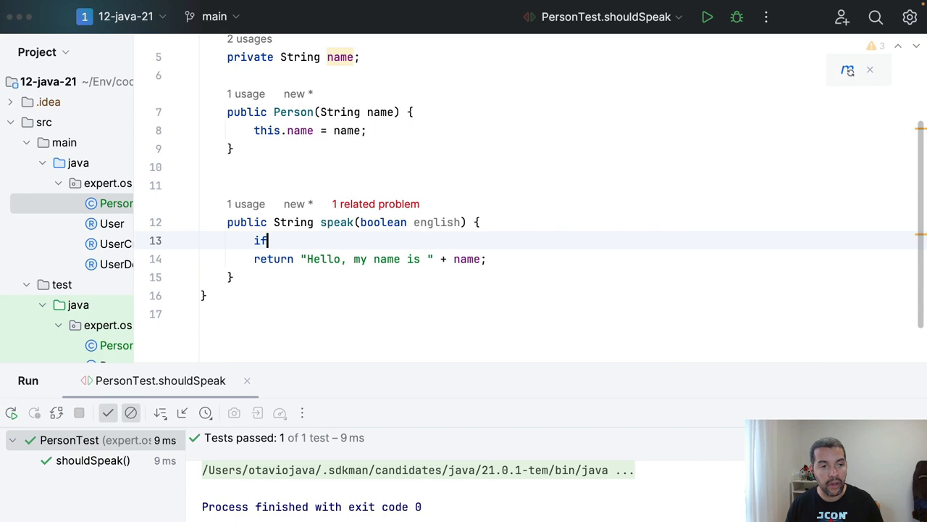
text((english){)
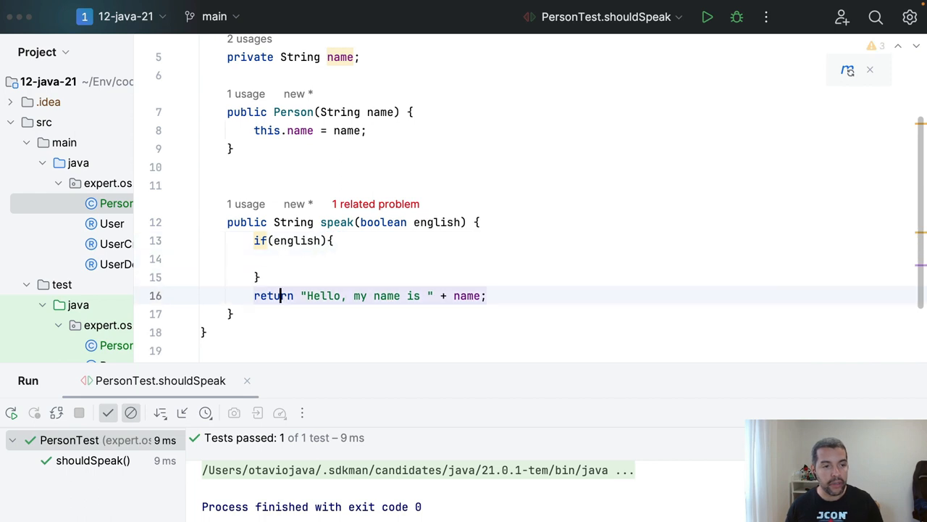
key(Backspace)
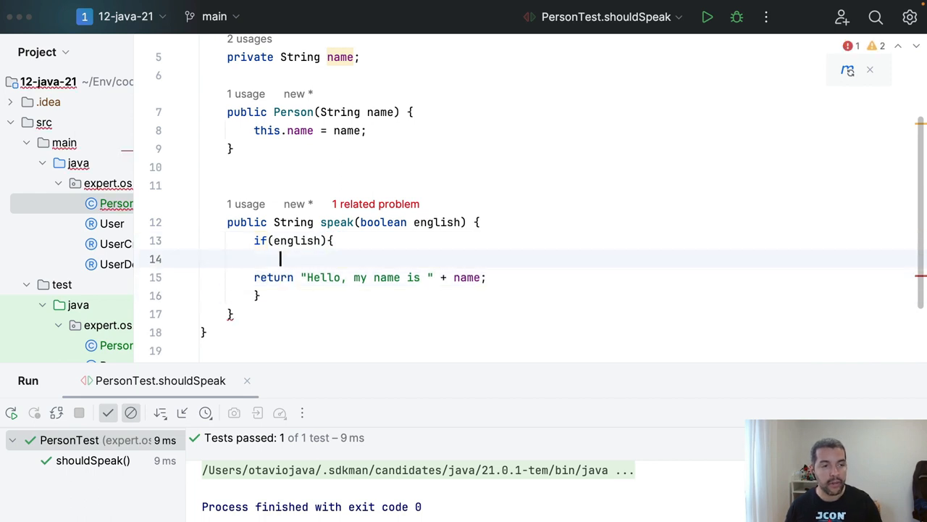
Add an else branch returning "Olá, me chamo " plus the name, then go to PersonTest.
text(} else {)
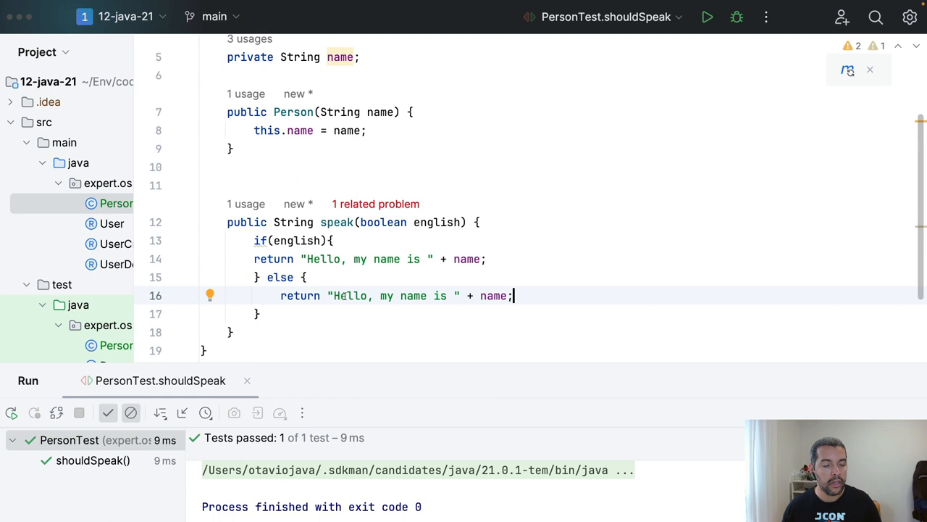
text(Olá)
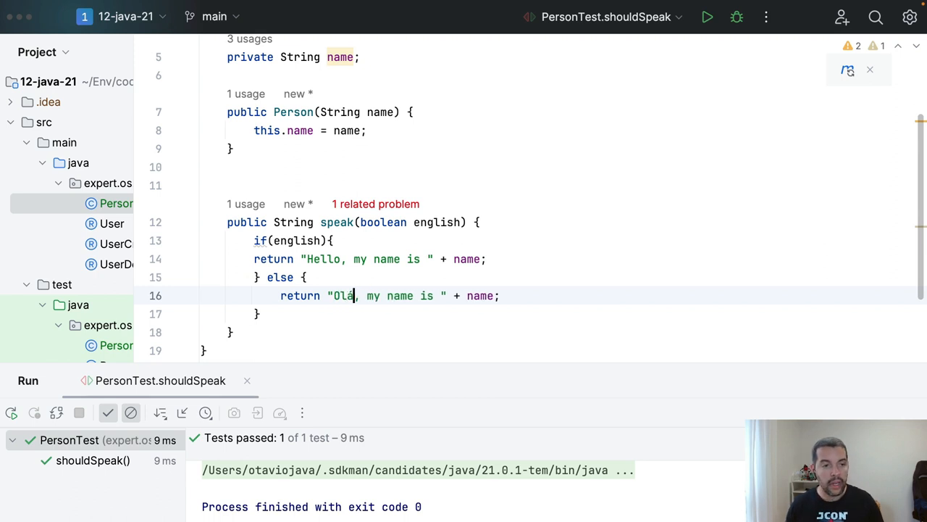
text(,)
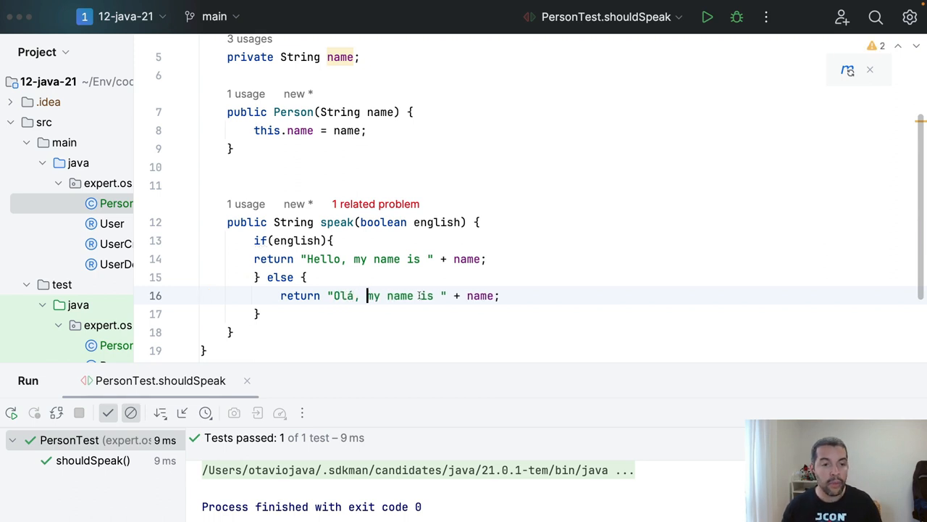
text(me ch)
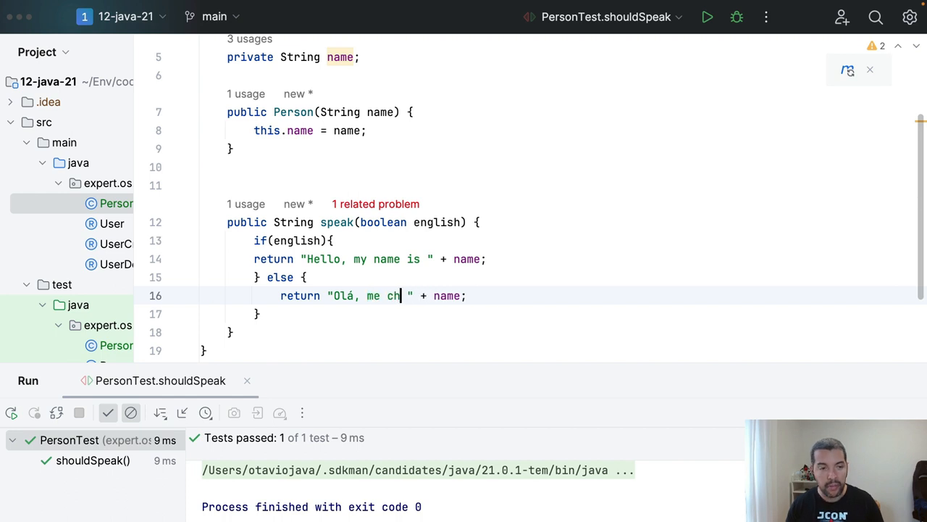
text(amo)
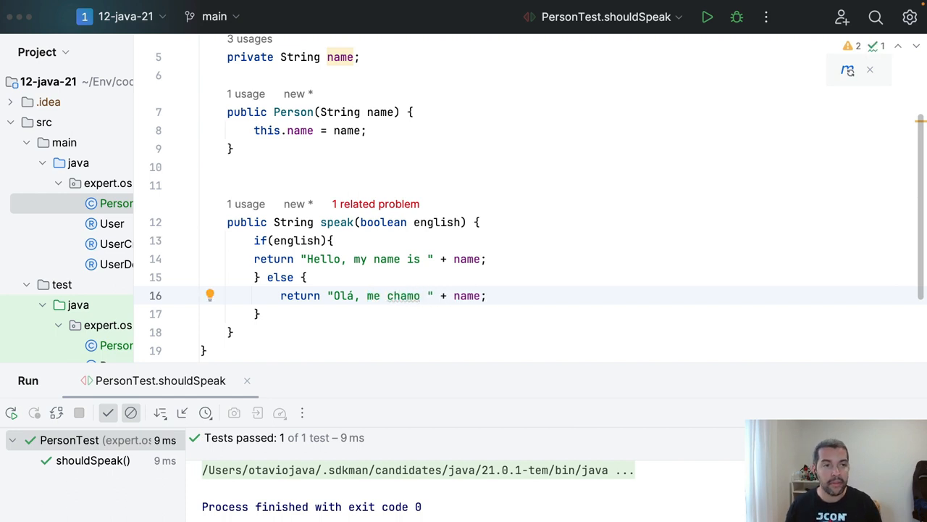
click(129, 345)
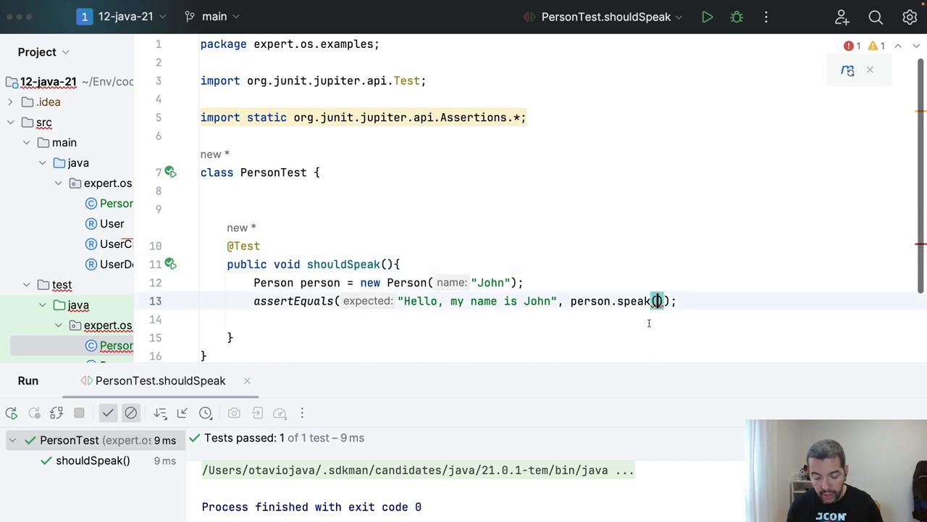
Pass true to person.speak() in the assertion, then return to the Person class.
text(true)
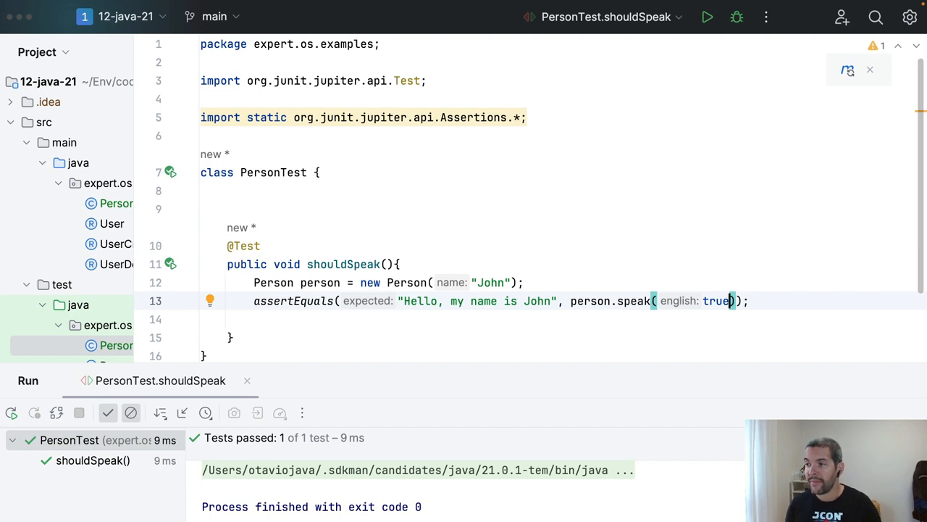
click(587, 266)
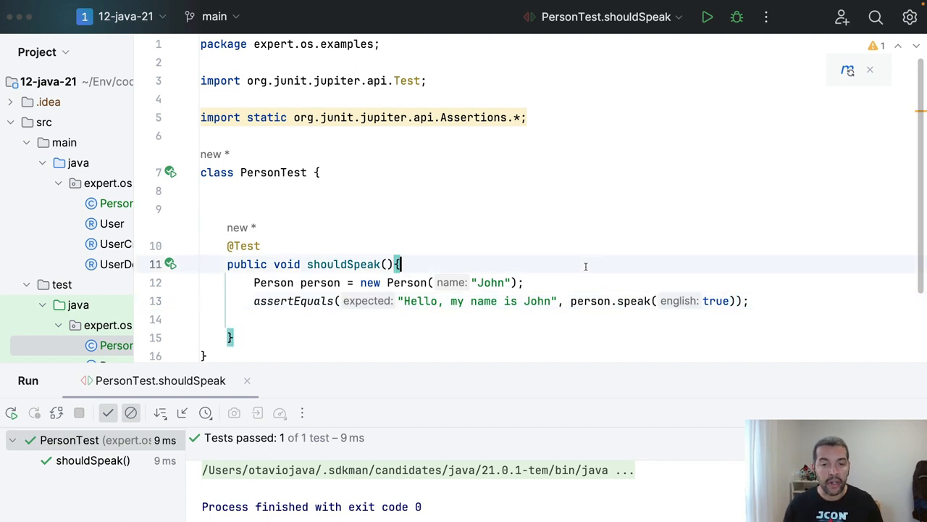
mouse_move(580, 278)
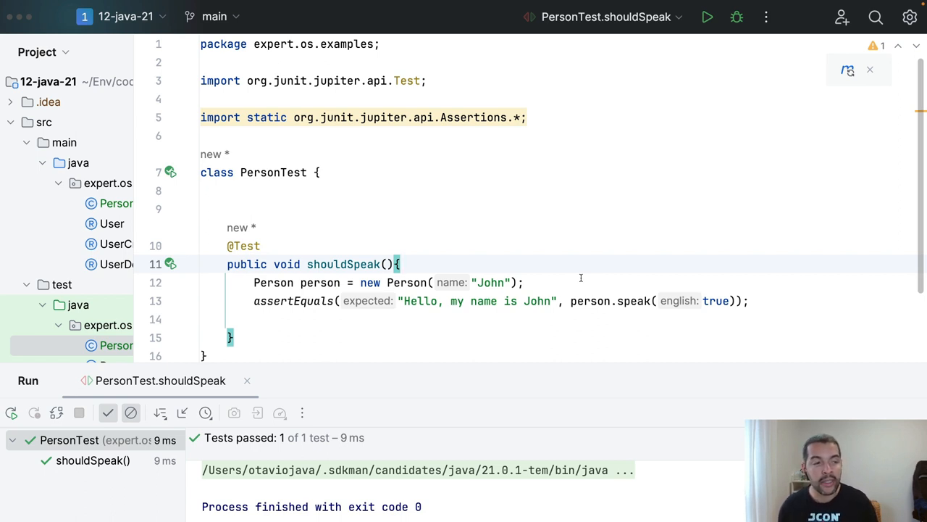
mouse_move(636, 274)
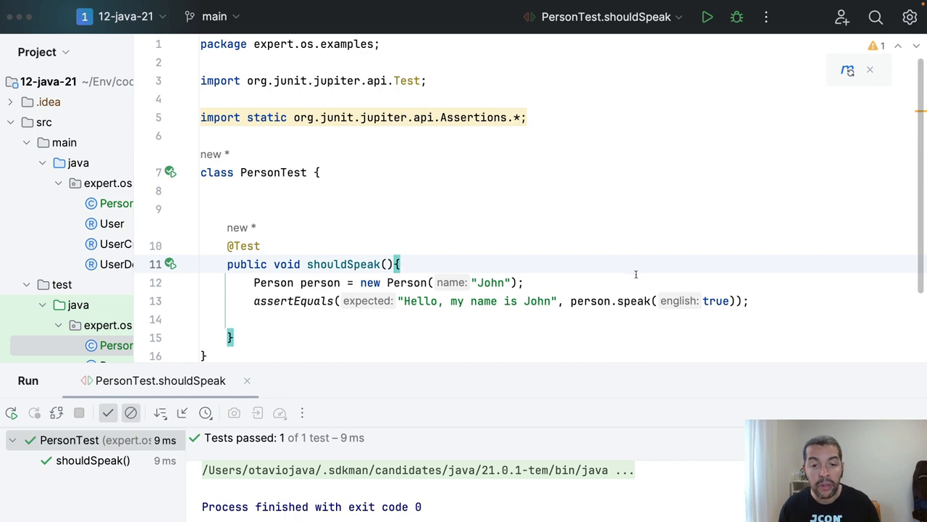
double_click(716, 300)
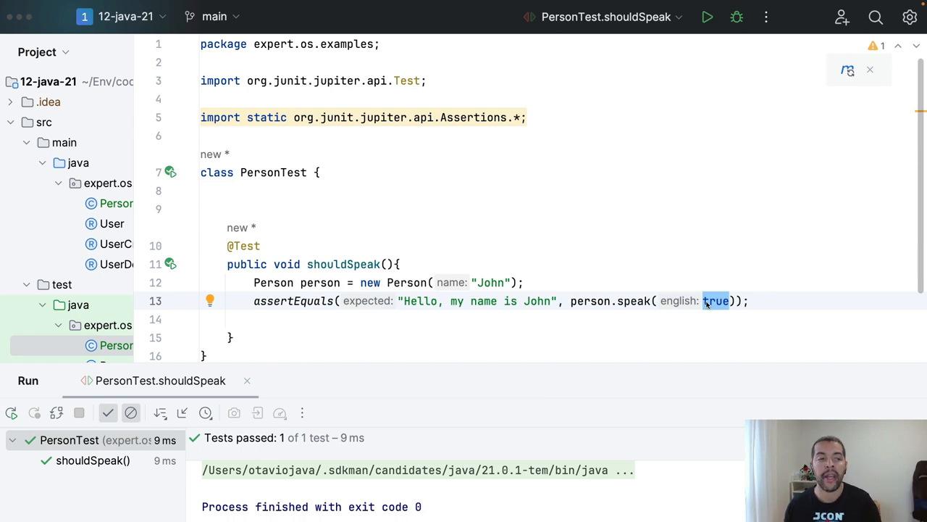
click(116, 203)
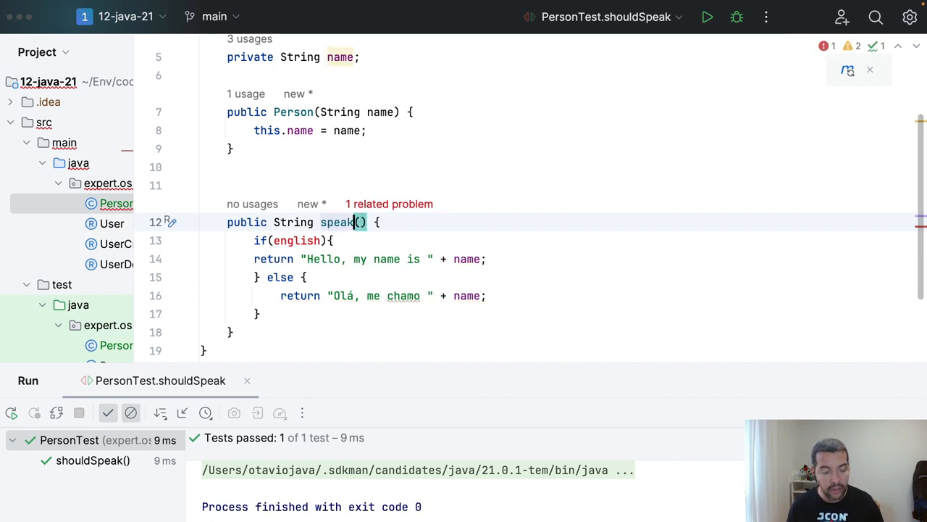
Rename speak to speakEnglish and add speakPortuguese() returning "Olá, me chamo " + name.
text(ENGLI)
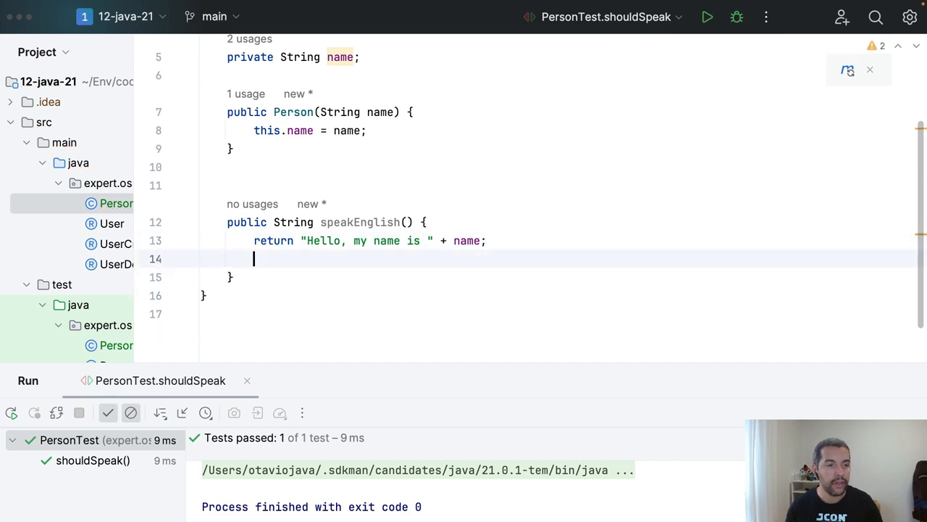
text(public S)
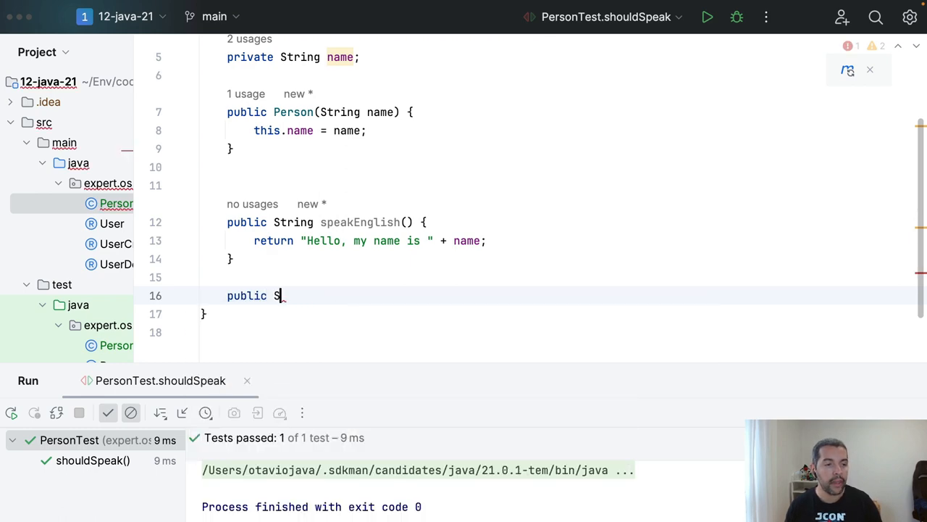
text(tring spe)
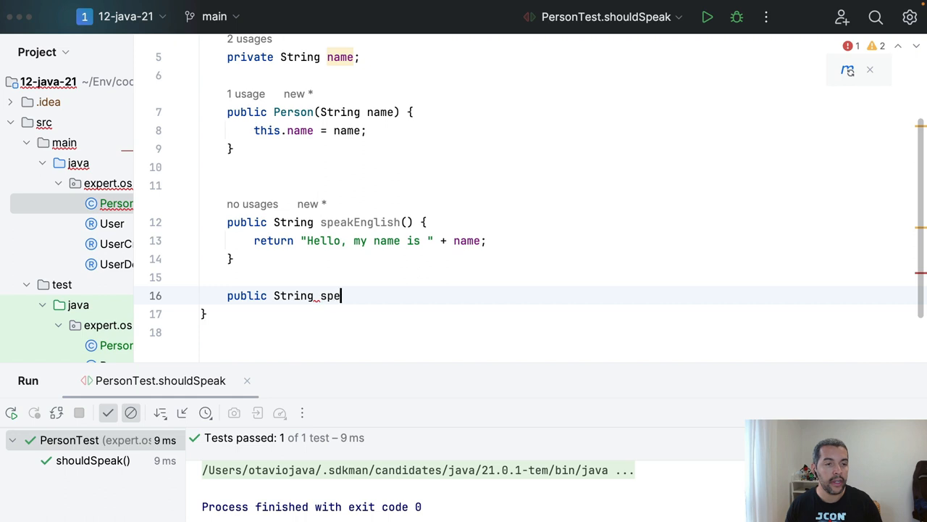
text(akPortugu)
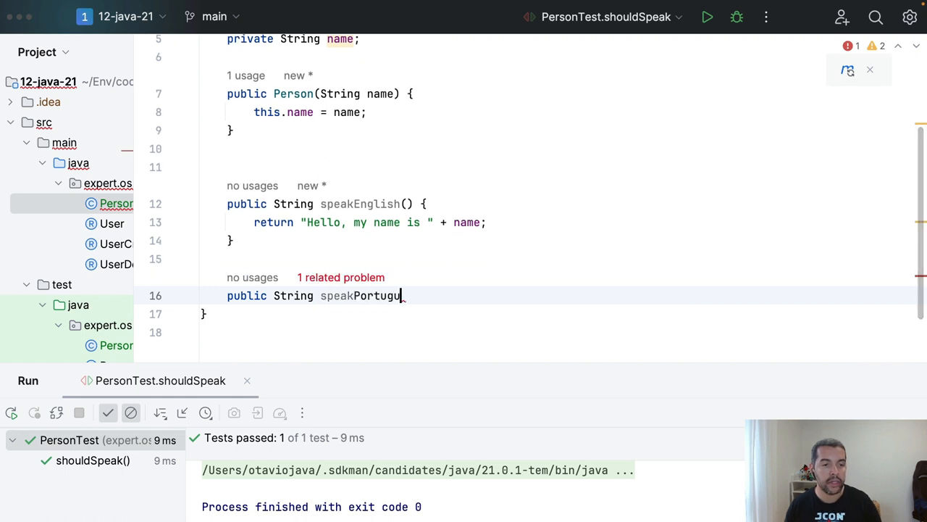
text(ese() {)
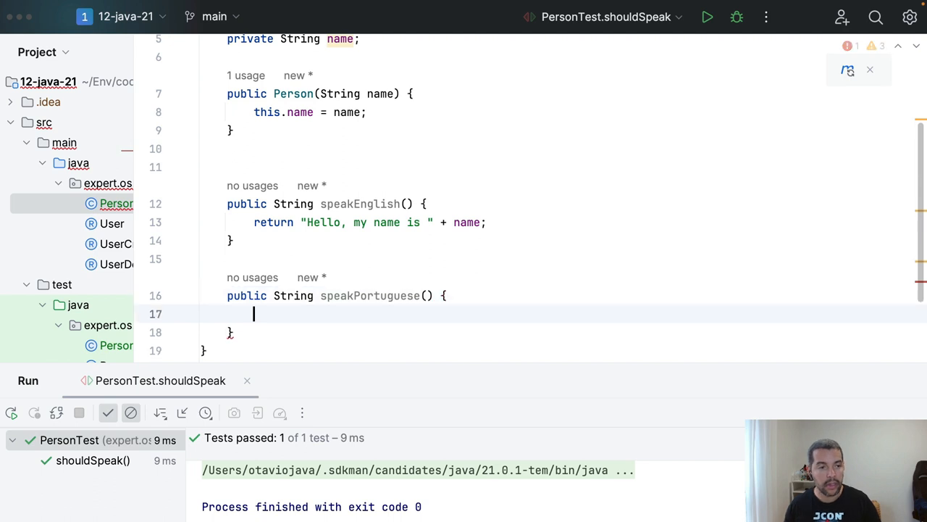
text(return "Olá, me chamo " + name;)
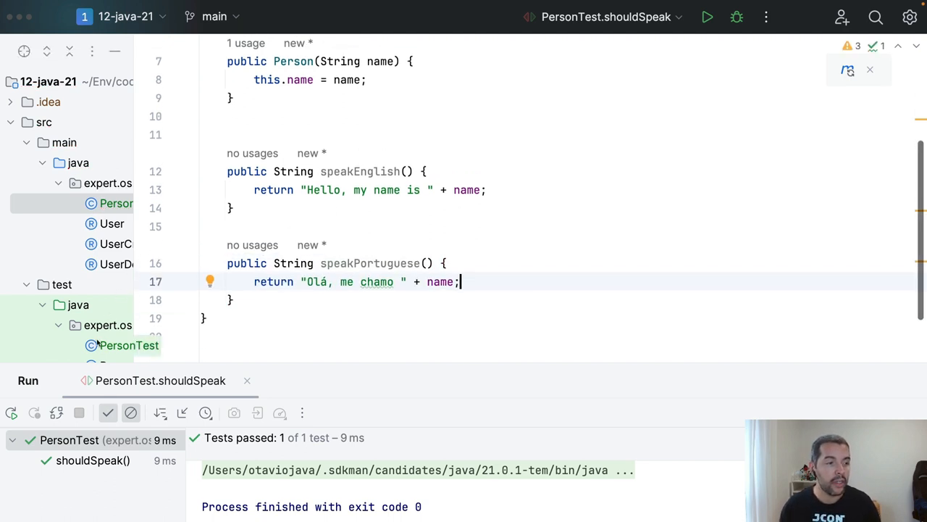
In PersonTest replace the speak(true) call with speakEnglish().
click(128, 345)
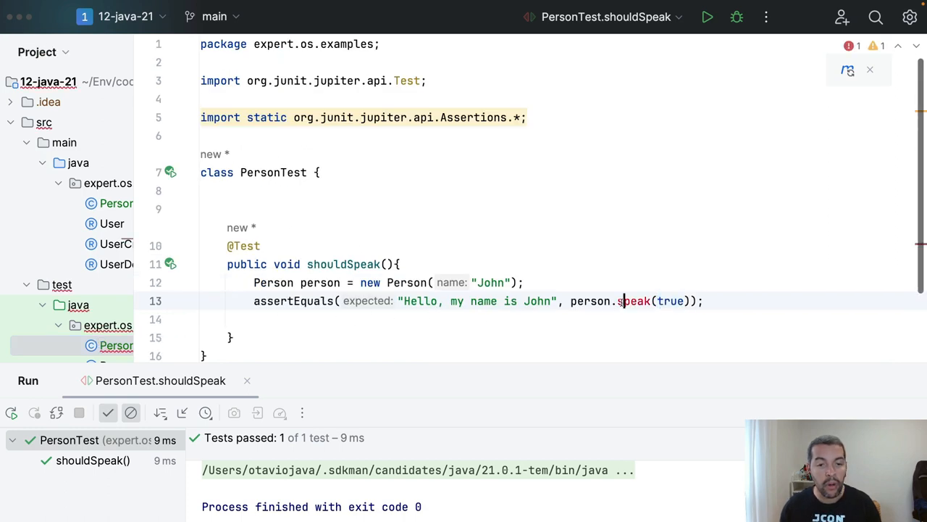
double_click(635, 300)
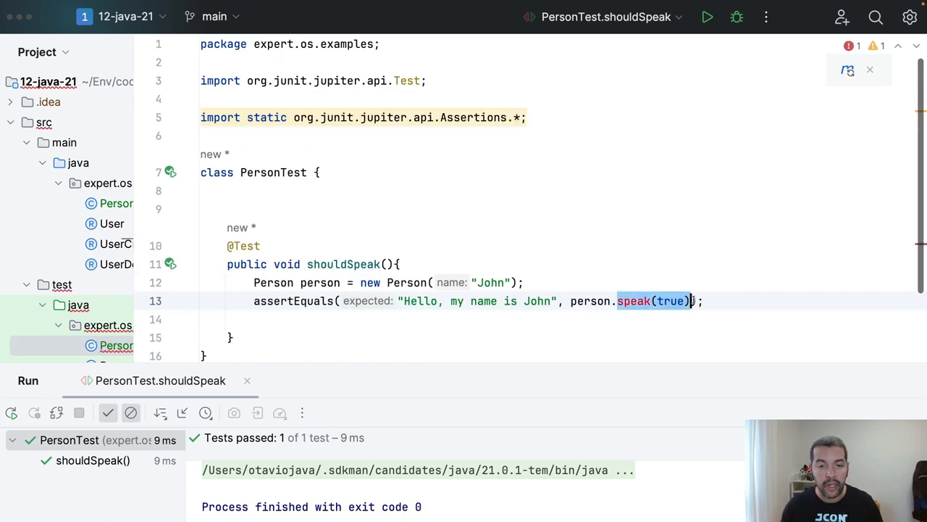
text(speakEnglish() {)
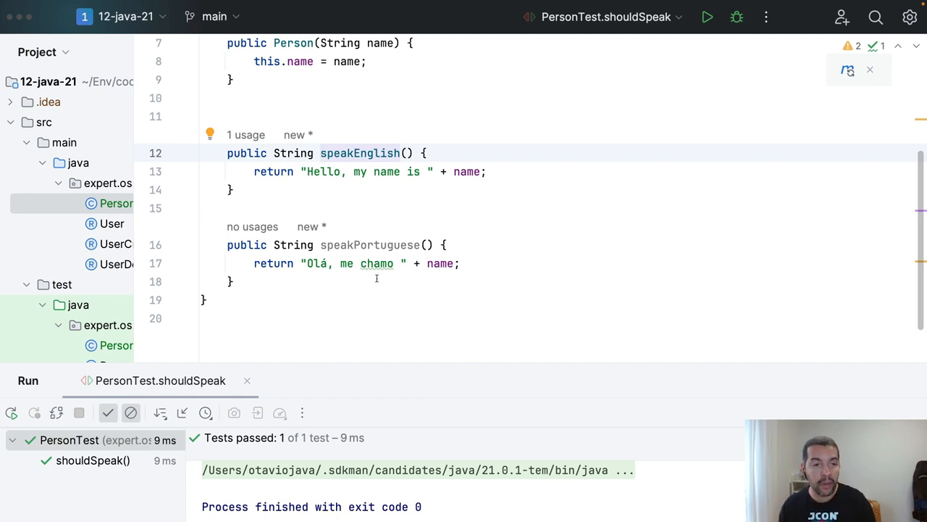
Rename the test method shouldSpeak to shouldSpeakEnglish in PersonTest.
click(131, 345)
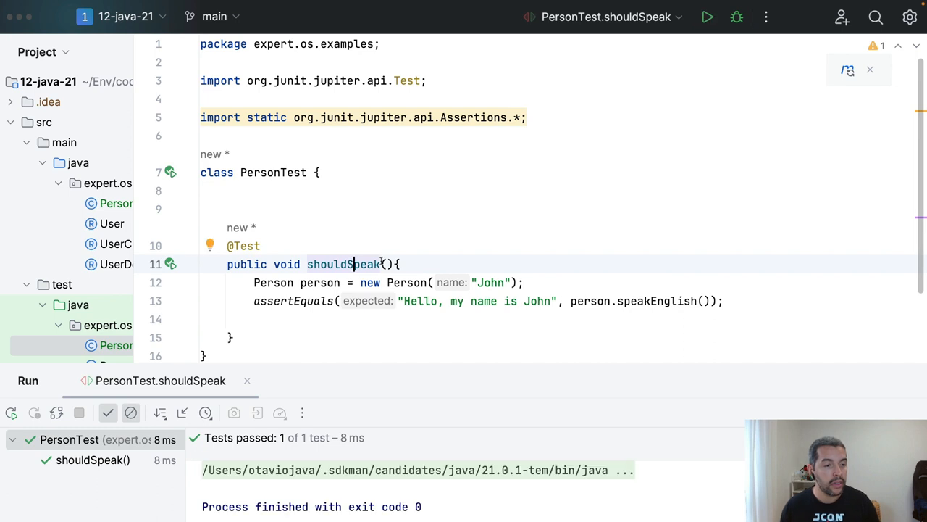
text(Eng)
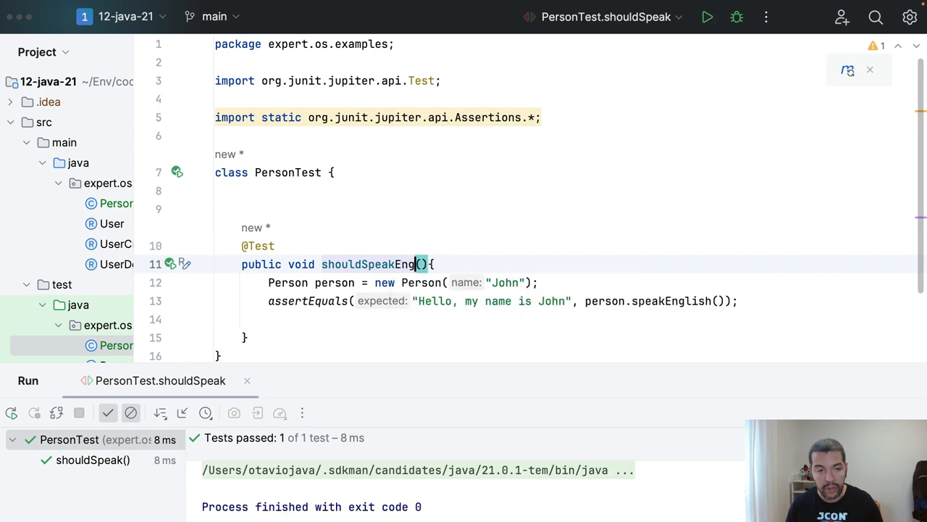
text(lish)
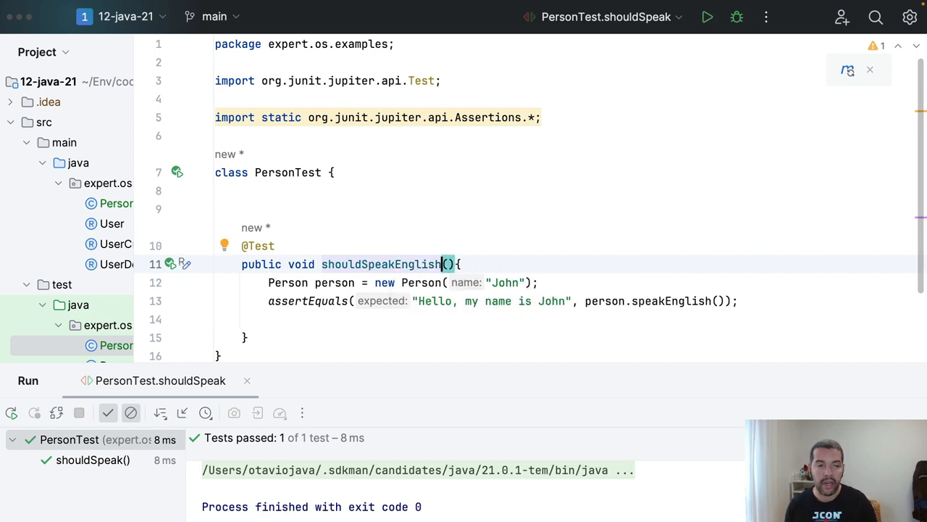